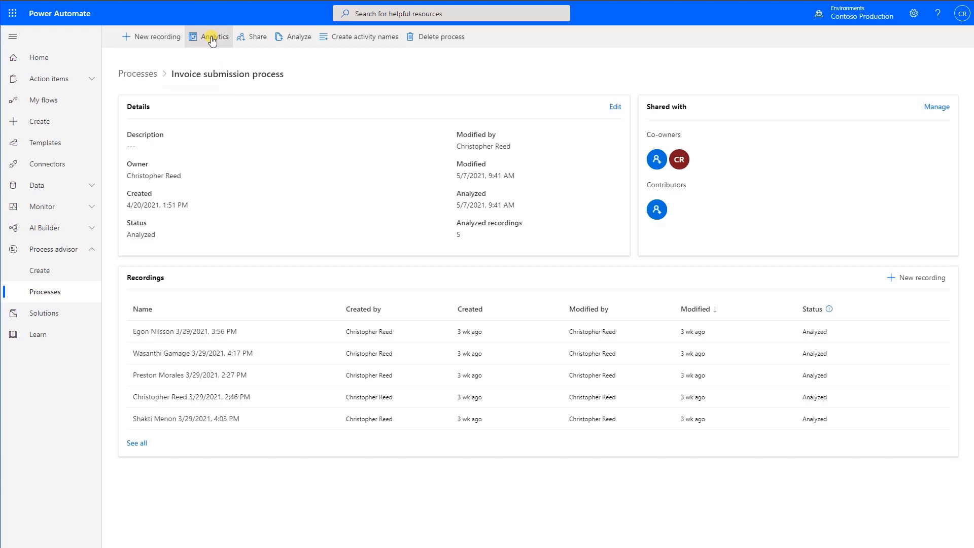
Launch the Analytics report for the Invoice submission process from the command bar.
left_click(214, 37)
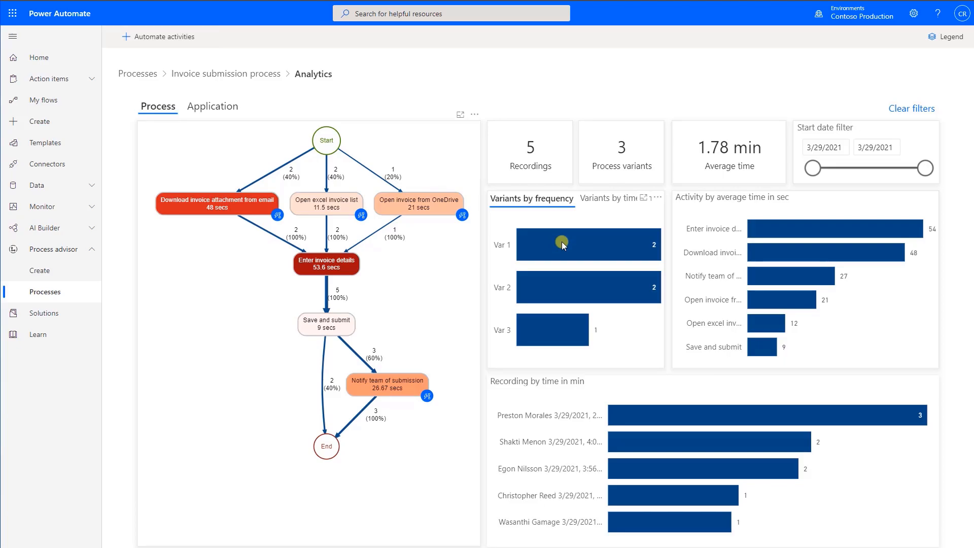
Select a node on the loaded process map to review its recordings and timing.
left_click(587, 245)
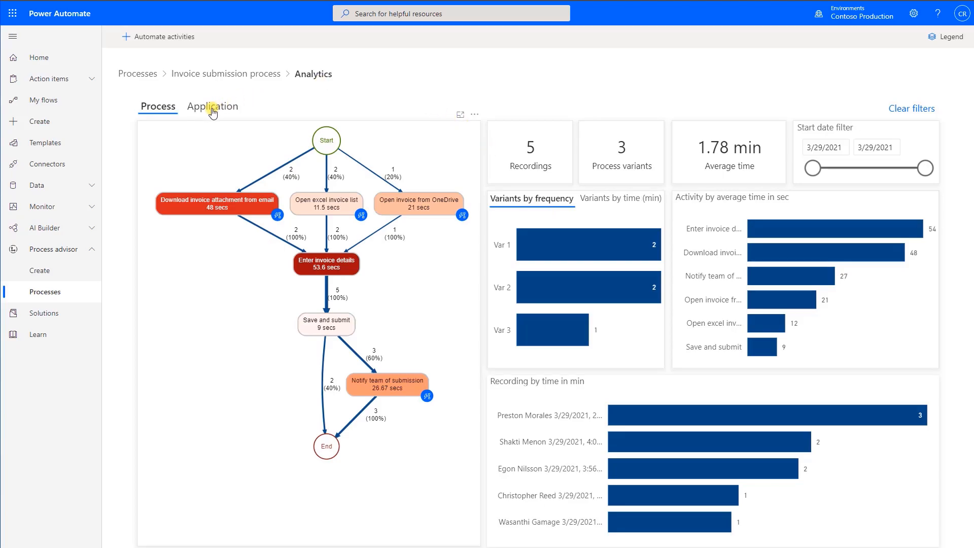
Switch to the Application view showing 8 apps used and expand the Activity filter list.
left_click(212, 105)
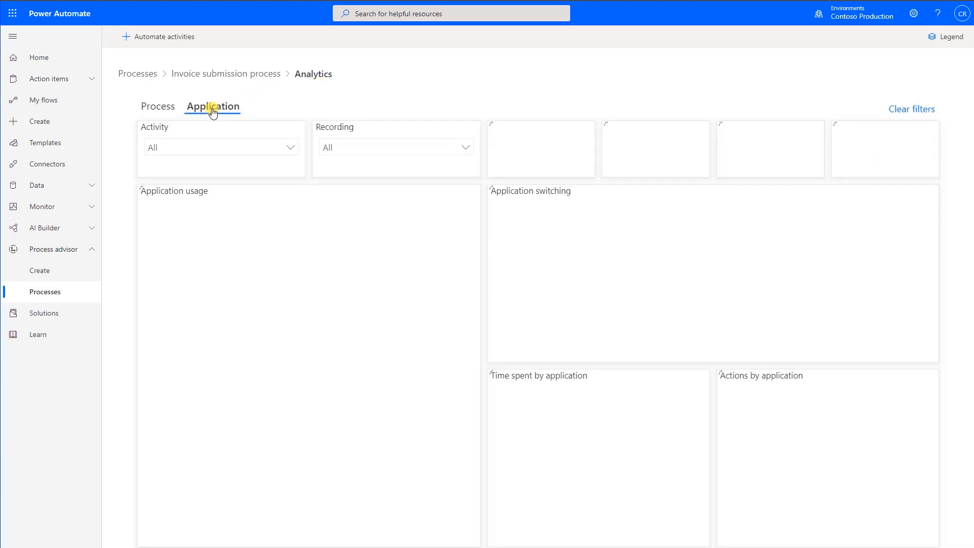
left_click(212, 107)
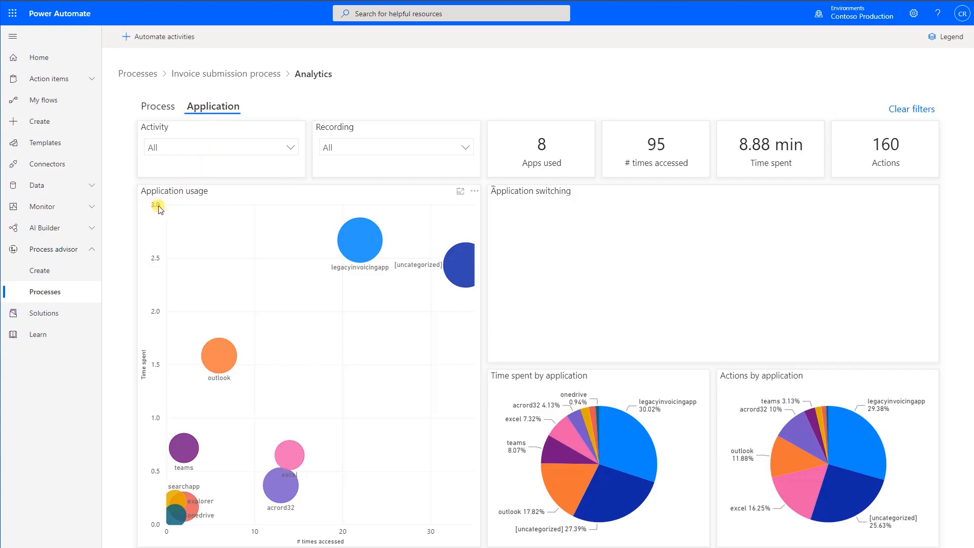
mouse_move(160, 357)
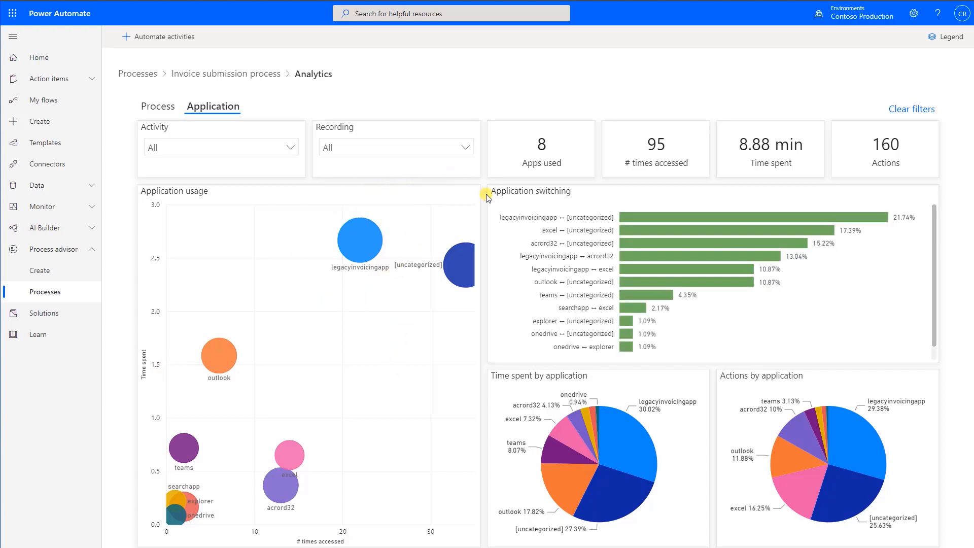
mouse_move(529, 198)
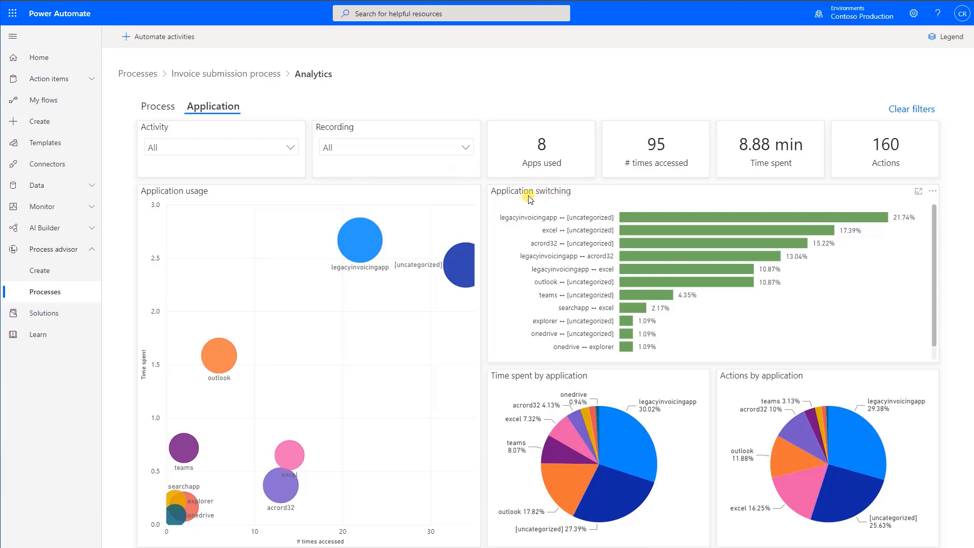
left_click(287, 146)
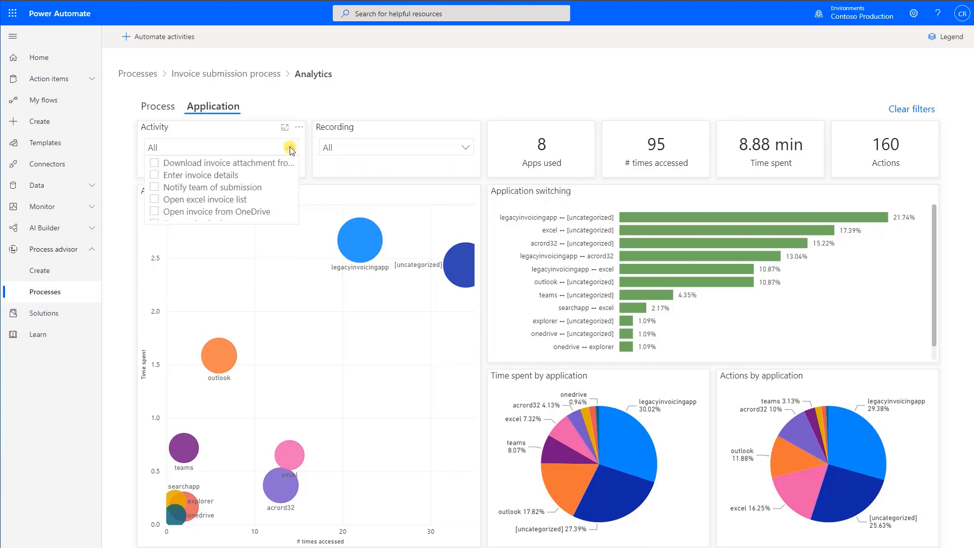